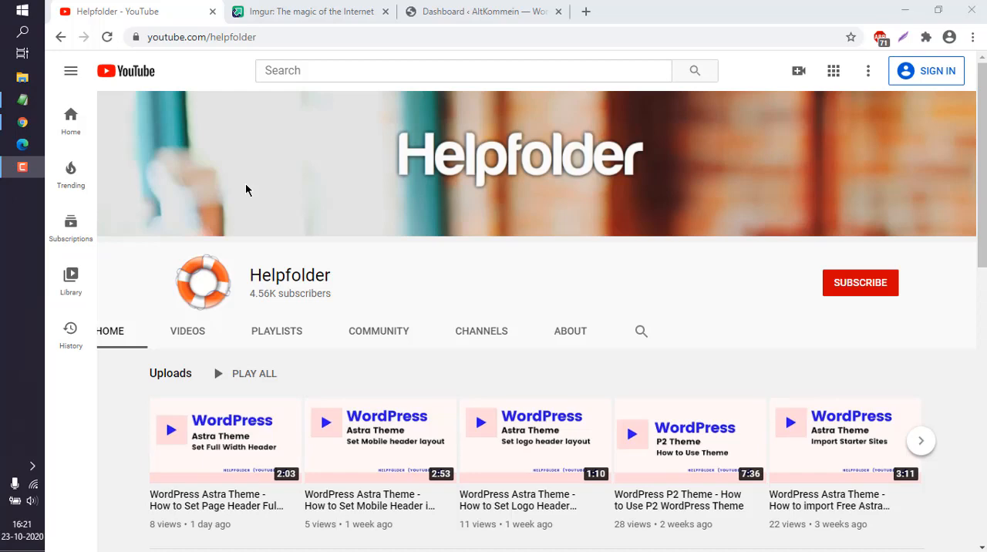
# - From the WordPress dashboard's All Posts list, open the post 'Sample' for editing
pyautogui.click(478, 11)
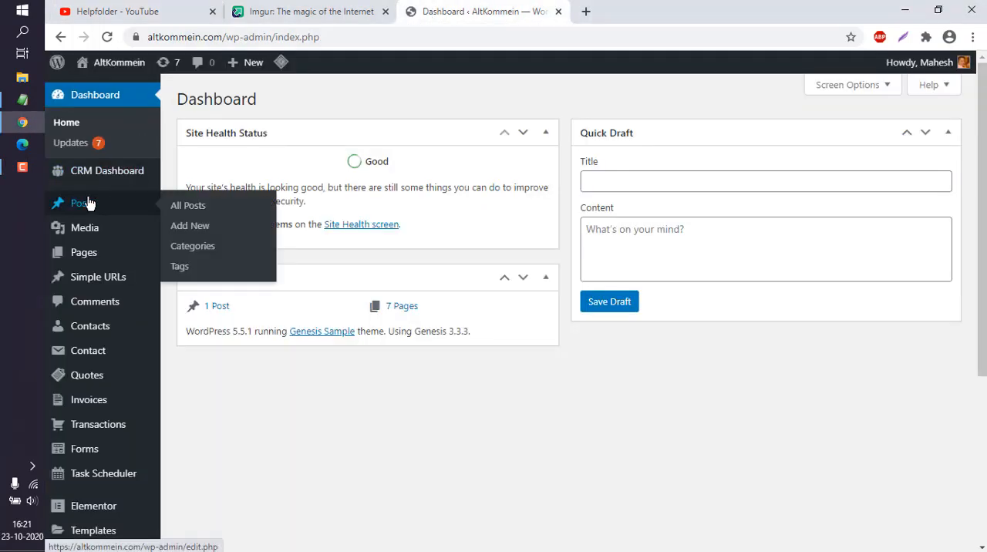
pyautogui.moveTo(188, 209)
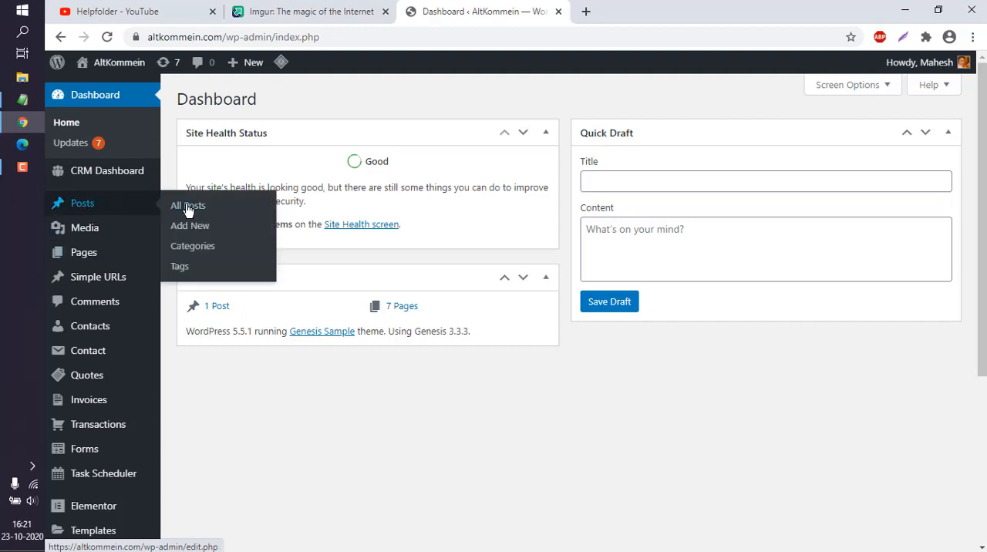
pyautogui.click(188, 205)
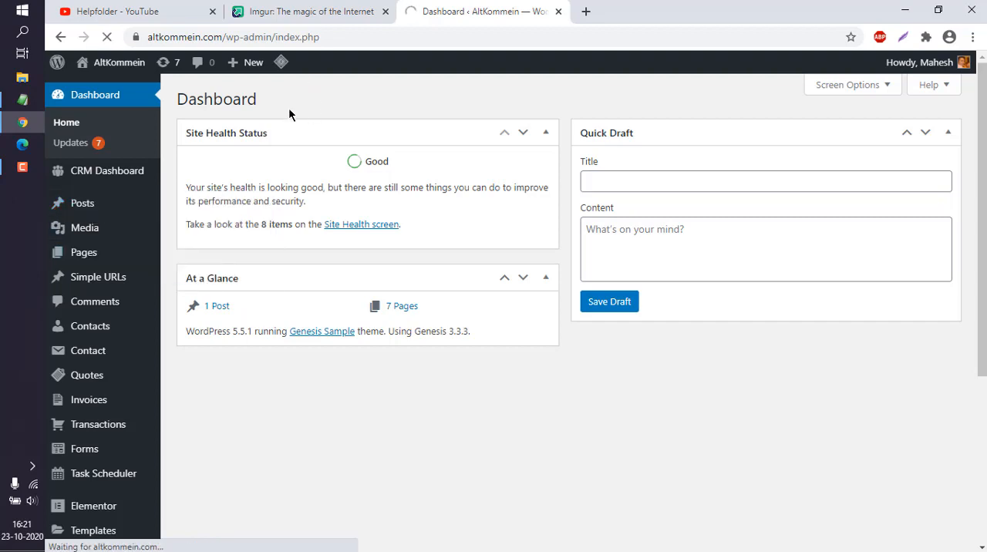
pyautogui.click(82, 203)
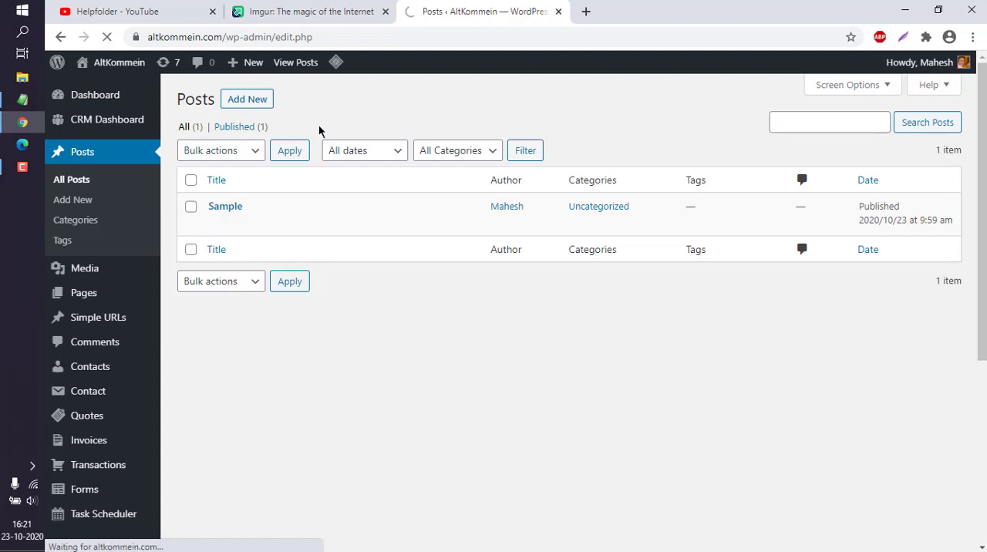
pyautogui.click(225, 206)
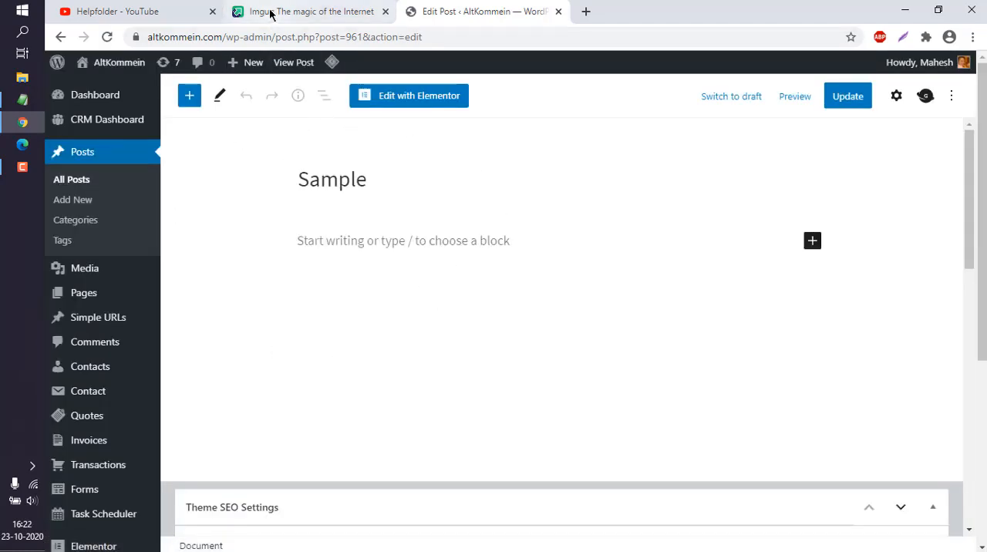
# - On Imgur, browse the halloween tag gallery down to the Halloween squirrel post
pyautogui.click(308, 10)
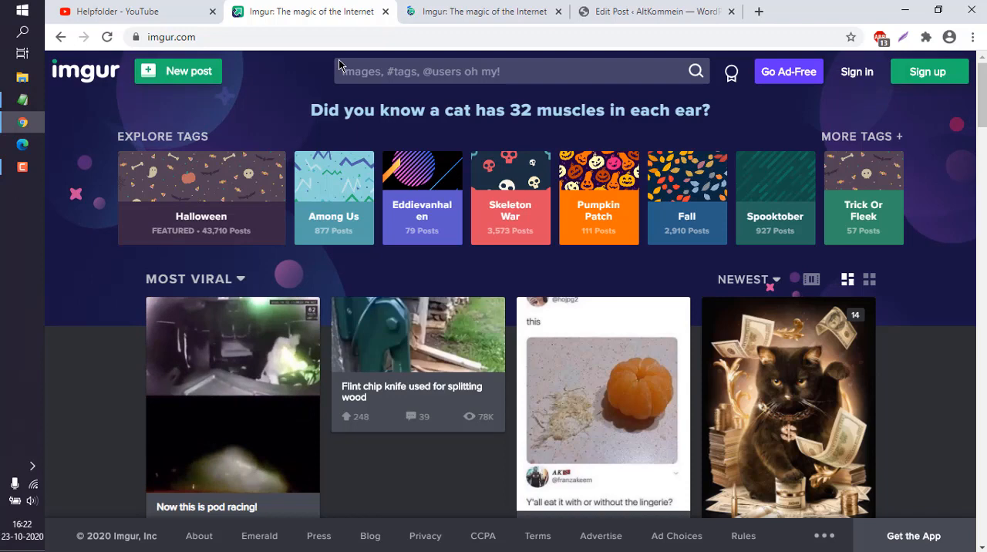
pyautogui.click(201, 197)
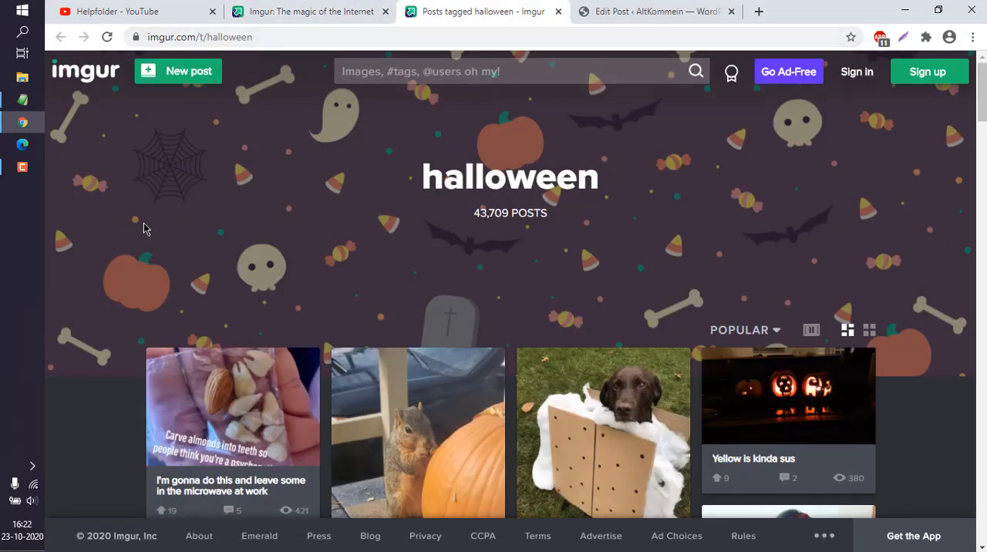
pyautogui.scroll(-3)
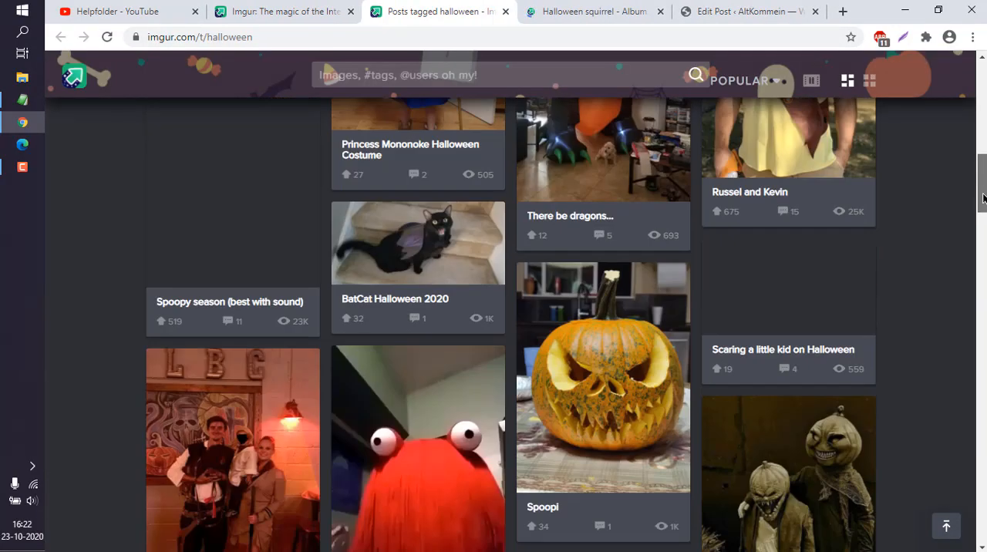
pyautogui.scroll(-3)
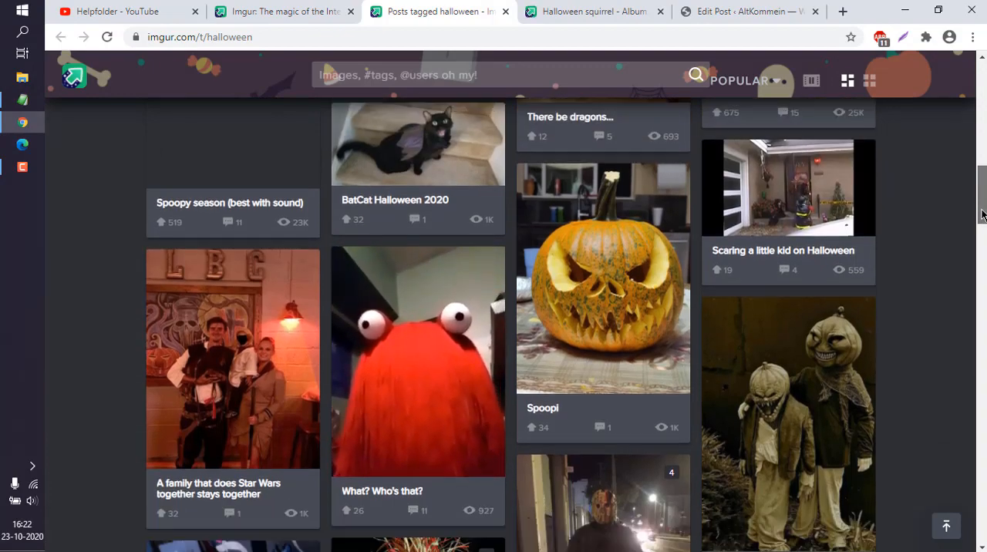
pyautogui.scroll(-3)
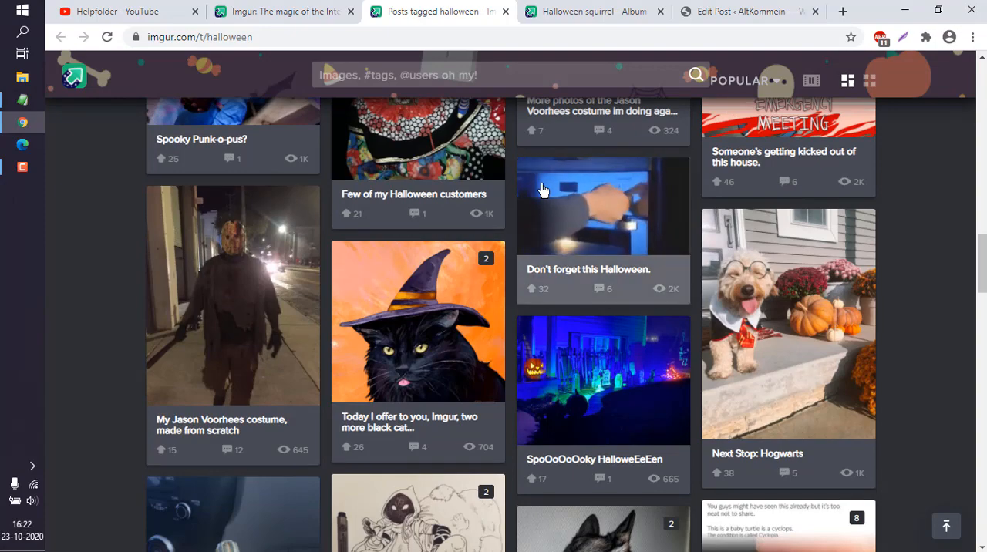
pyautogui.scroll(-3)
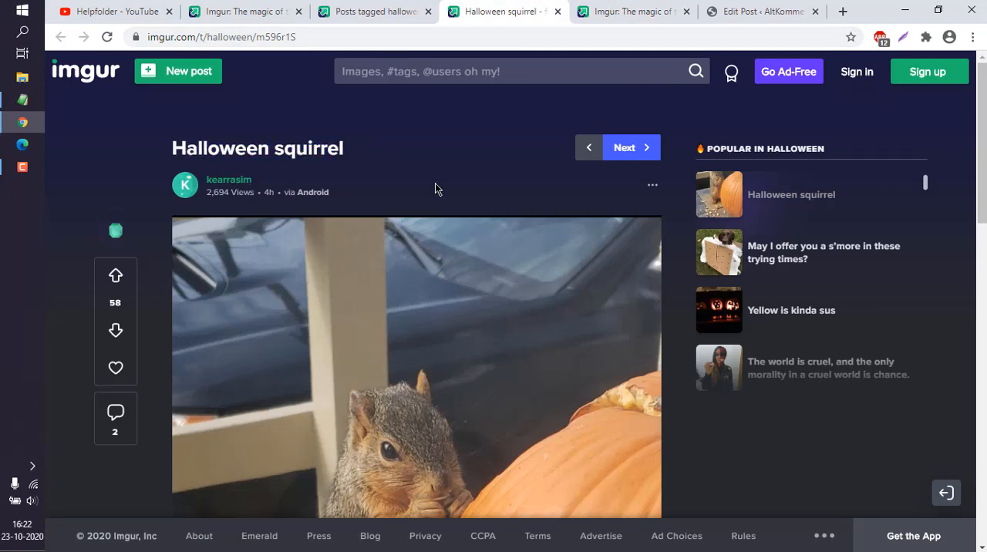
# - Open the Halloween squirrel post and copy its embed code from the Embed option
pyautogui.click(652, 185)
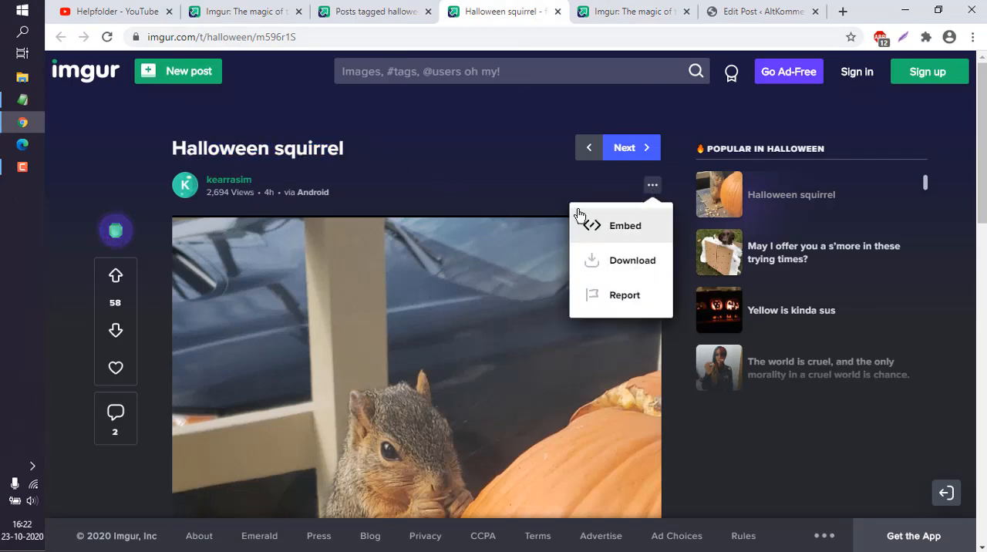
pyautogui.click(469, 239)
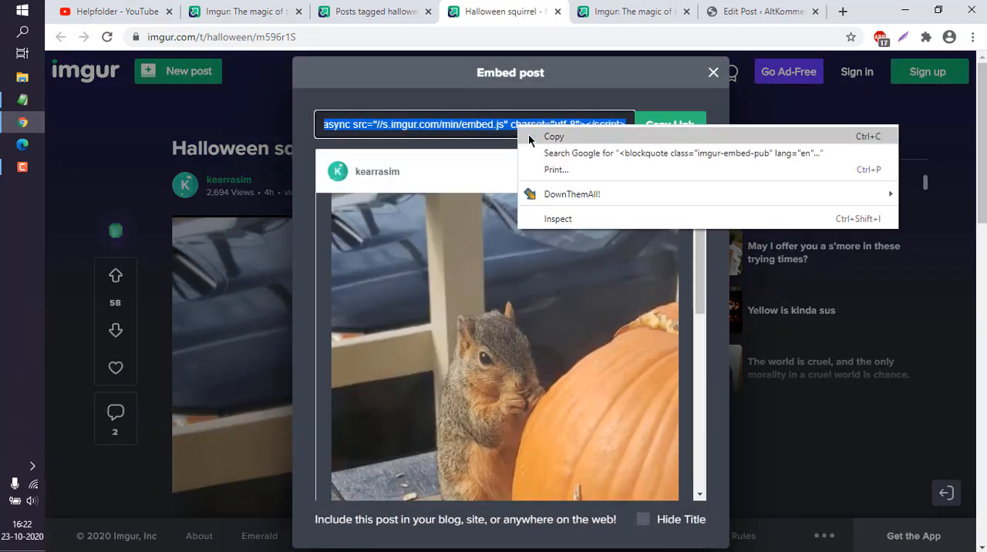
pyautogui.click(554, 136)
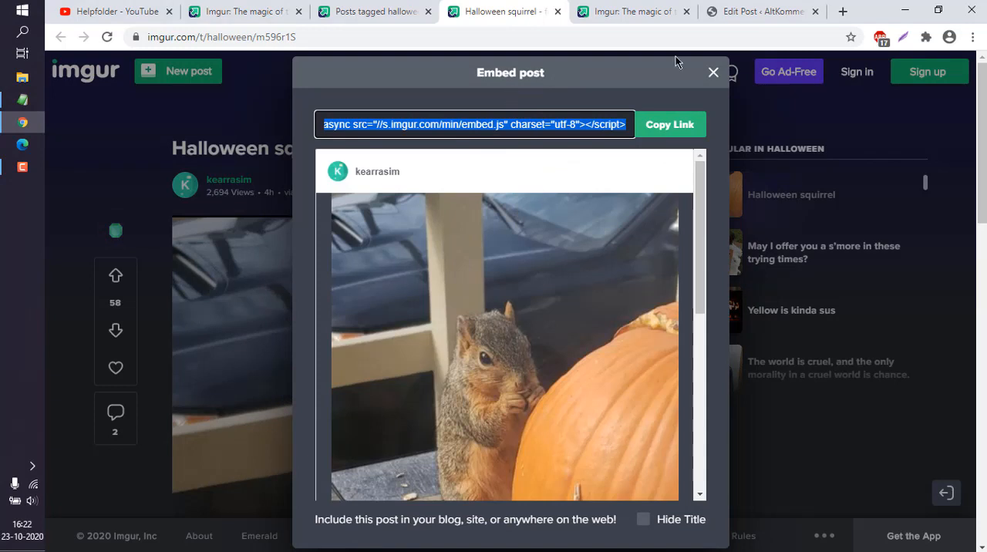
pyautogui.click(763, 11)
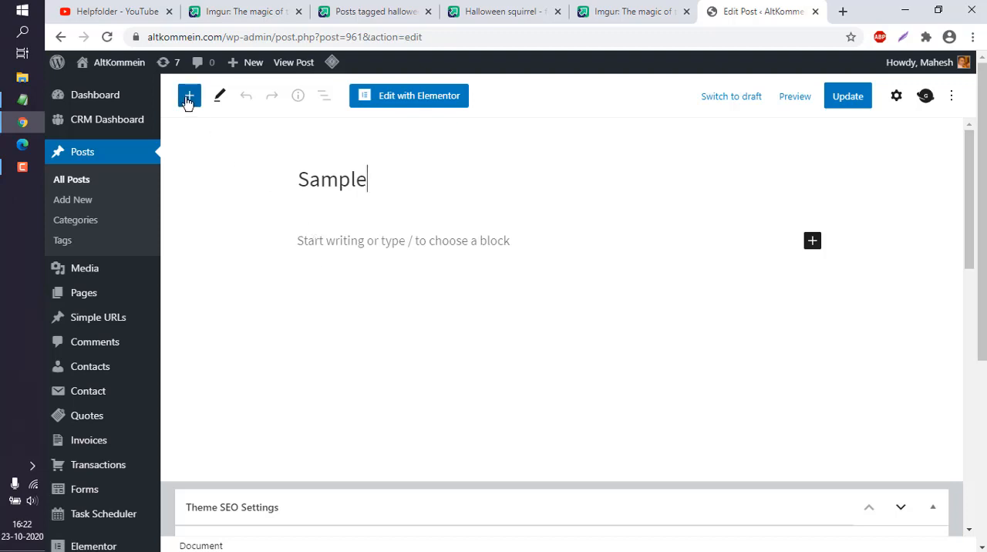
# - Add a block to the Sample post and convert it into a Custom HTML block
pyautogui.click(188, 96)
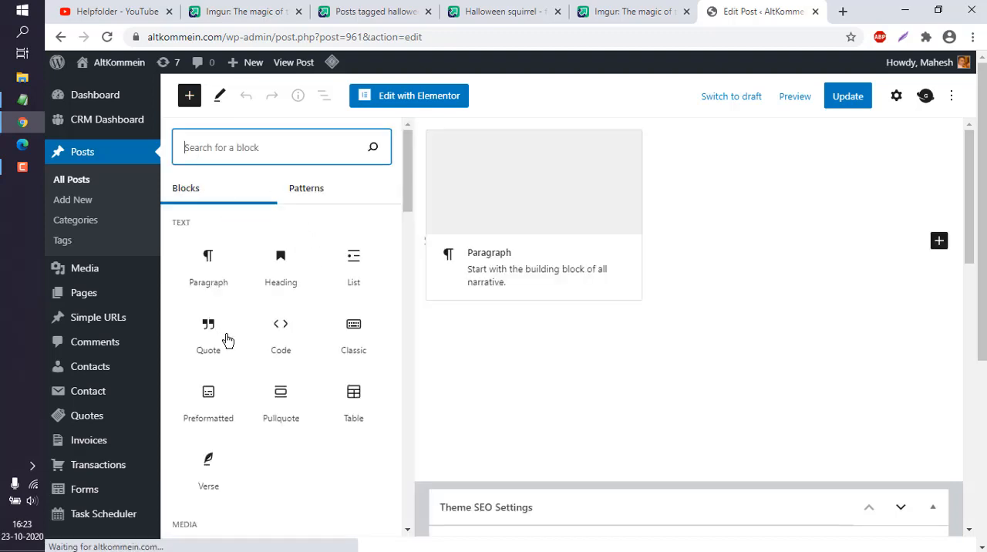
pyautogui.click(280, 324)
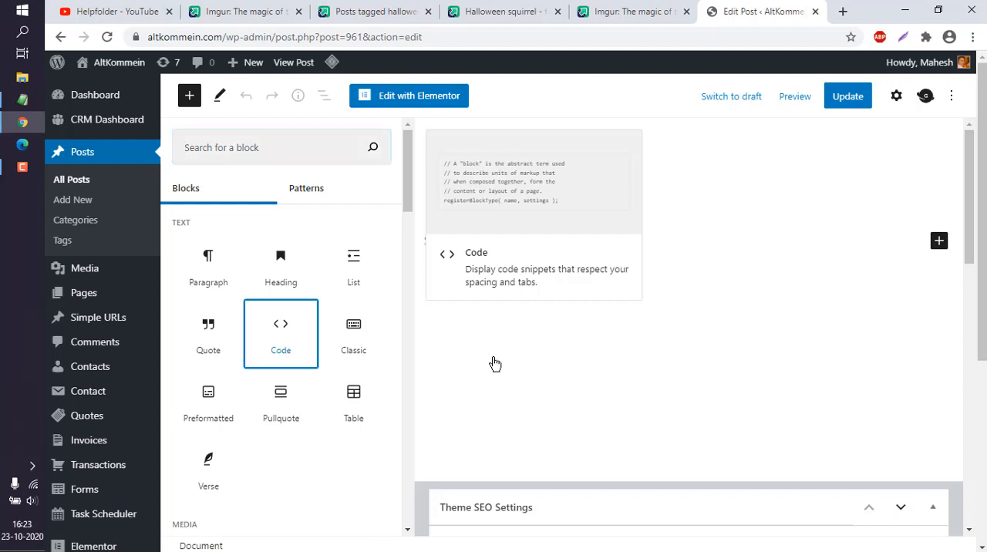
pyautogui.click(281, 333)
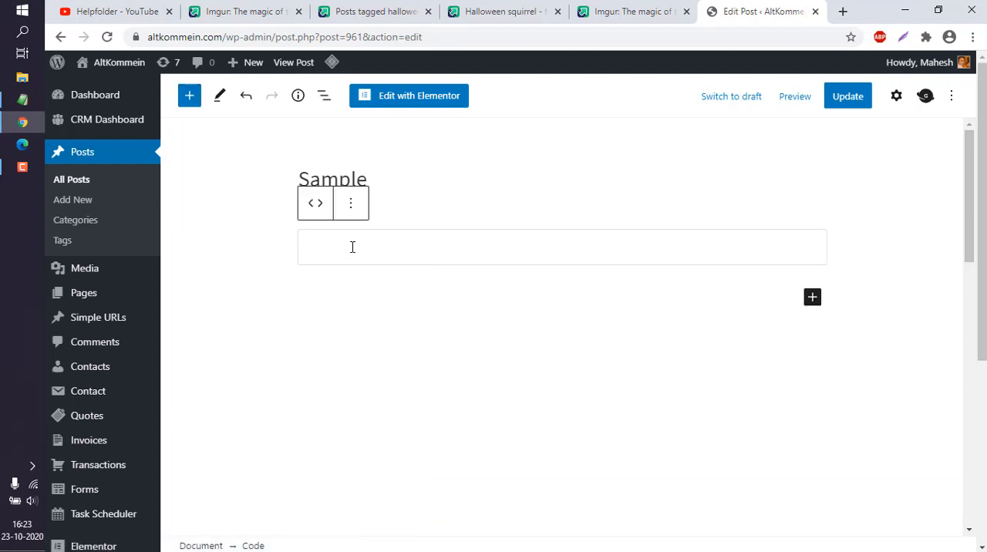
pyautogui.click(315, 203)
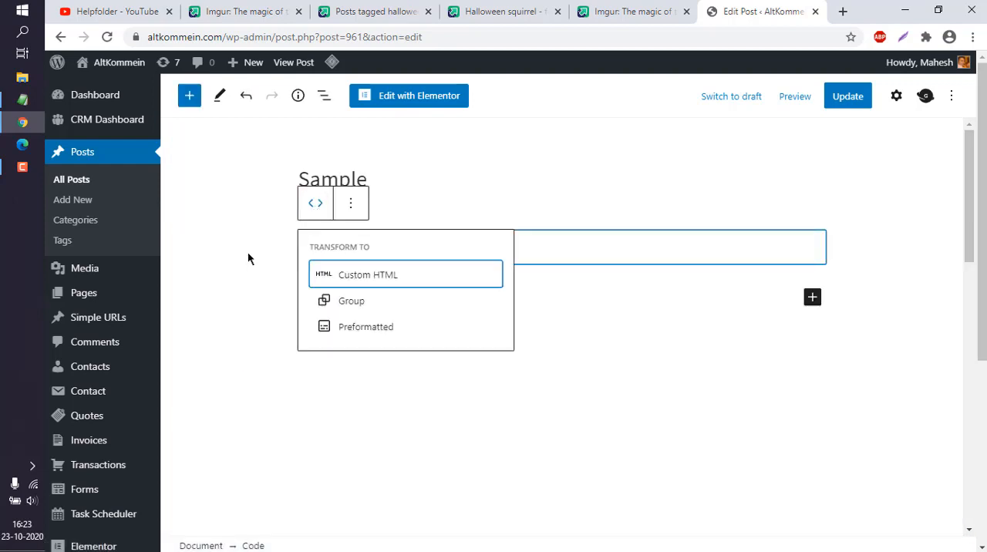
pyautogui.click(367, 275)
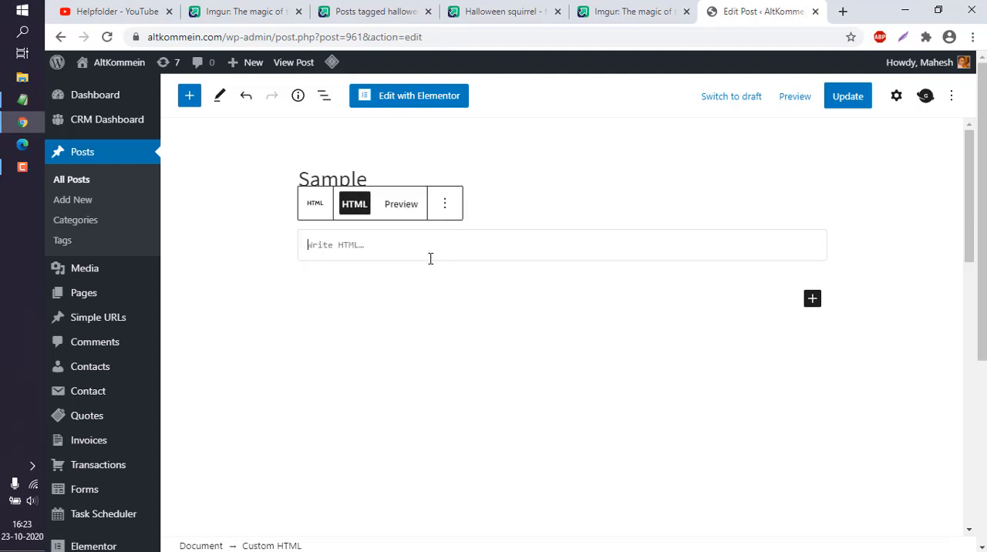
# - Preview the squirrel embed code in the HTML block and update the post
pyautogui.click(401, 203)
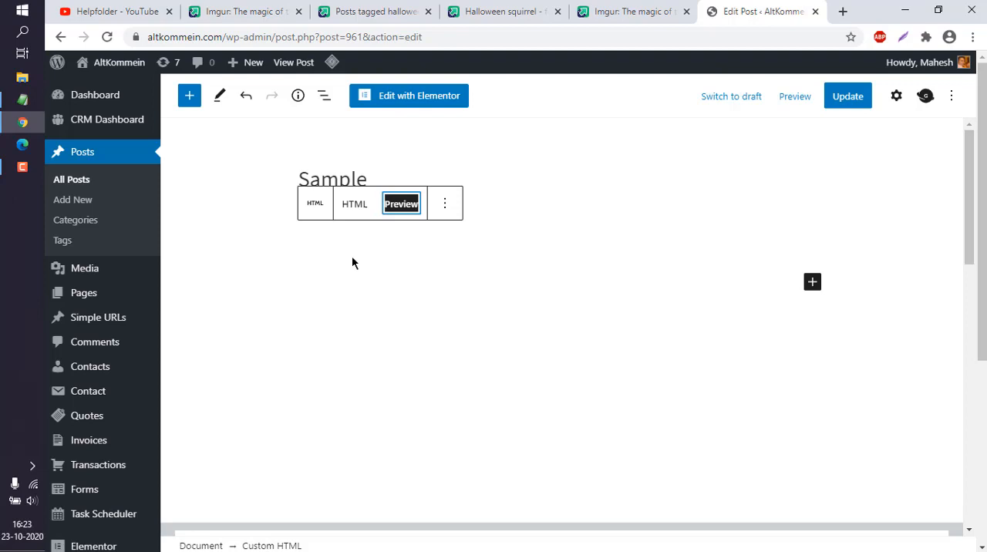
pyautogui.click(401, 204)
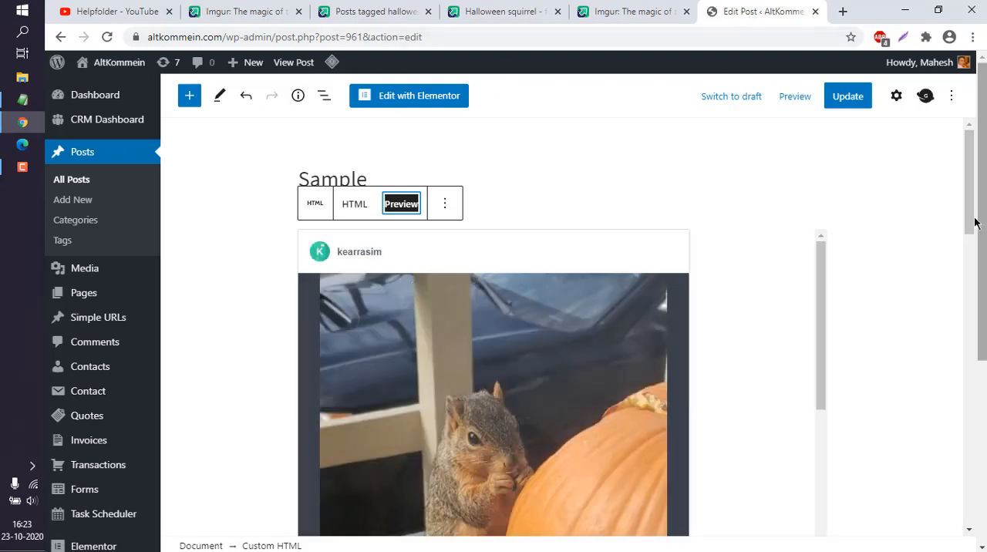
pyautogui.scroll(-3)
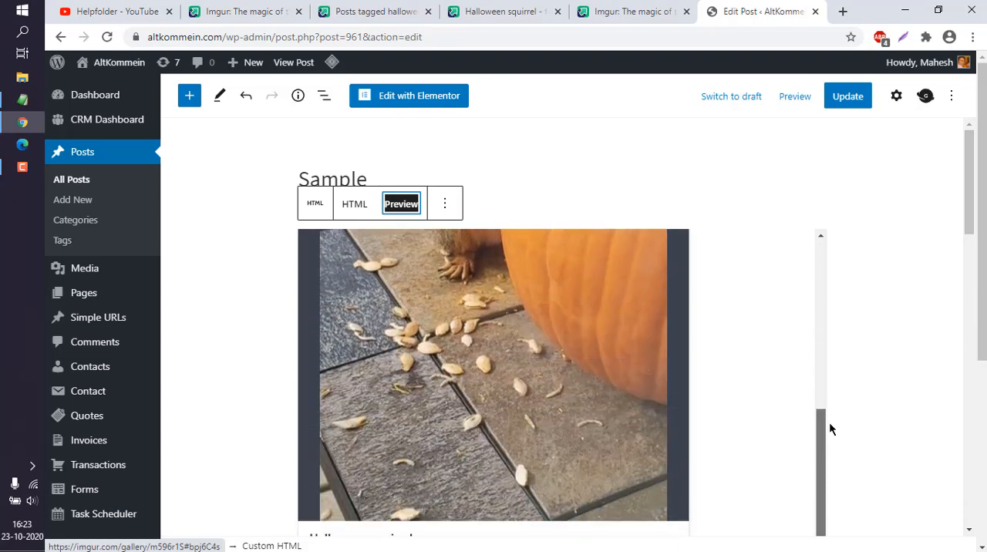
pyautogui.click(849, 95)
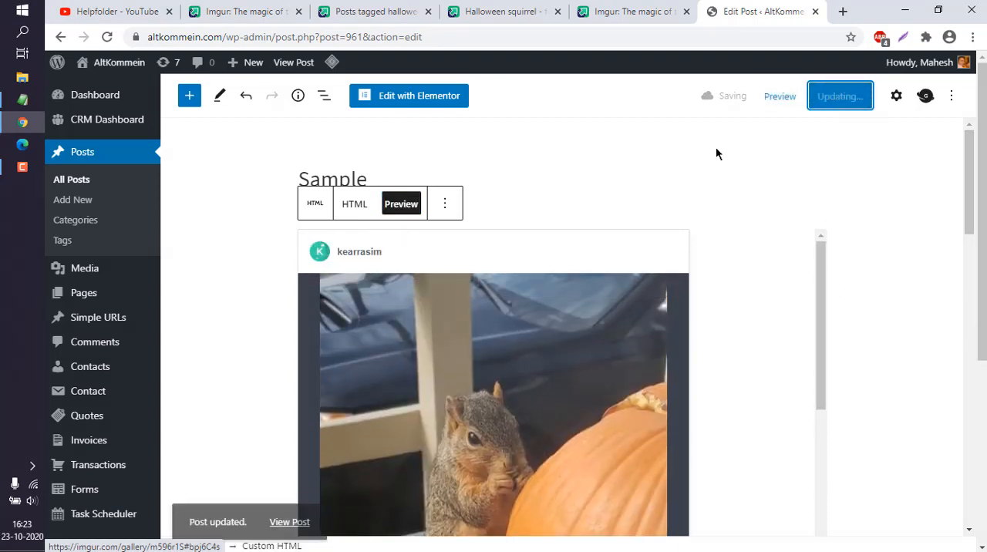
# - View the published Sample page with the squirrel embed, then return to the editor
pyautogui.rightClick(290, 521)
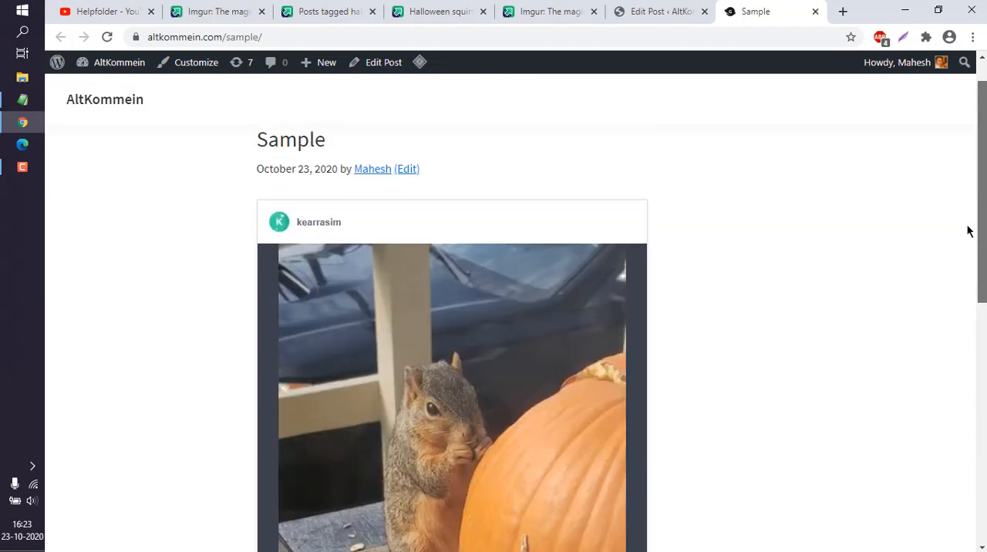
pyautogui.click(383, 62)
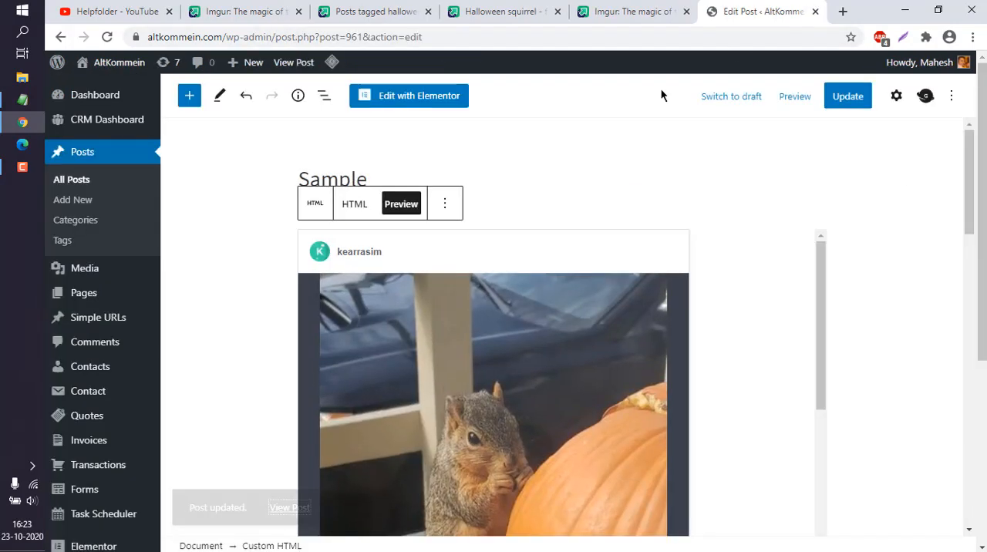
# - Remove the squirrel embed block from the Sample post via its block menu
pyautogui.click(444, 204)
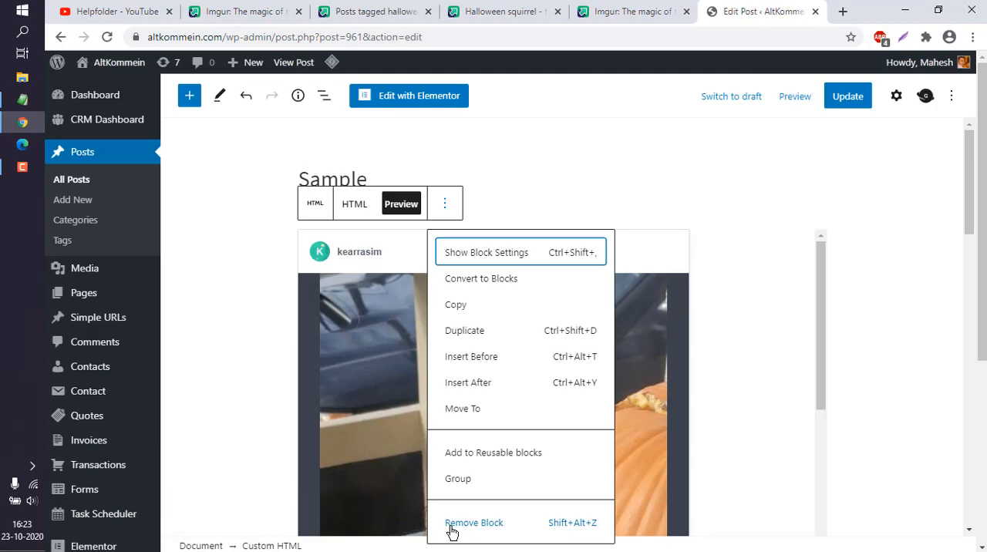
pyautogui.click(474, 521)
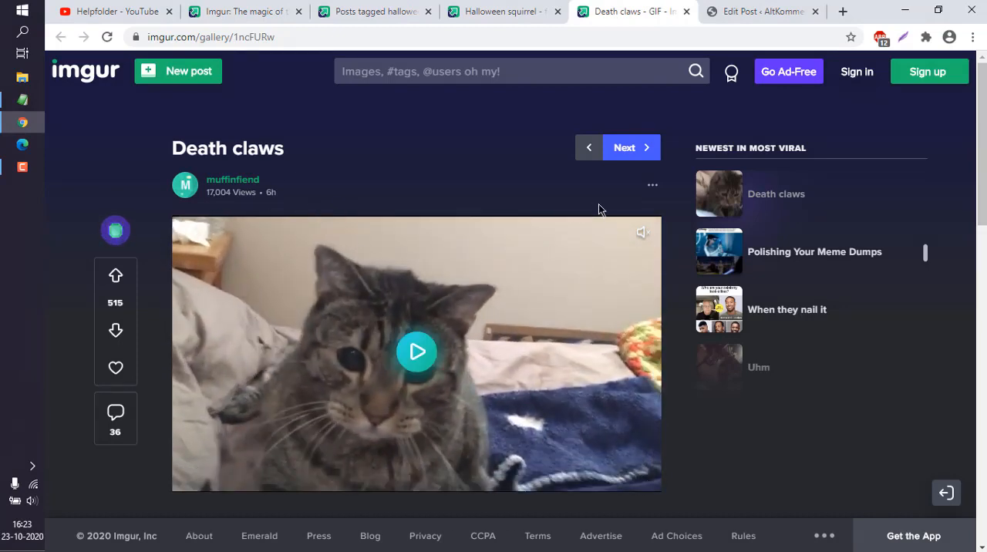
# - Copy the Death claws post's embed code from its Embed dialog and return to WordPress
pyautogui.click(652, 185)
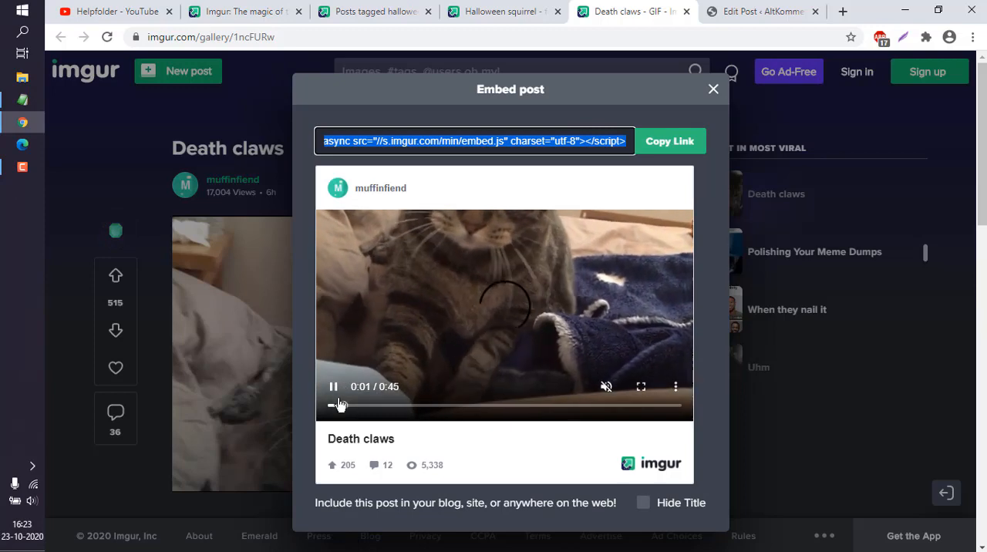
pyautogui.click(758, 11)
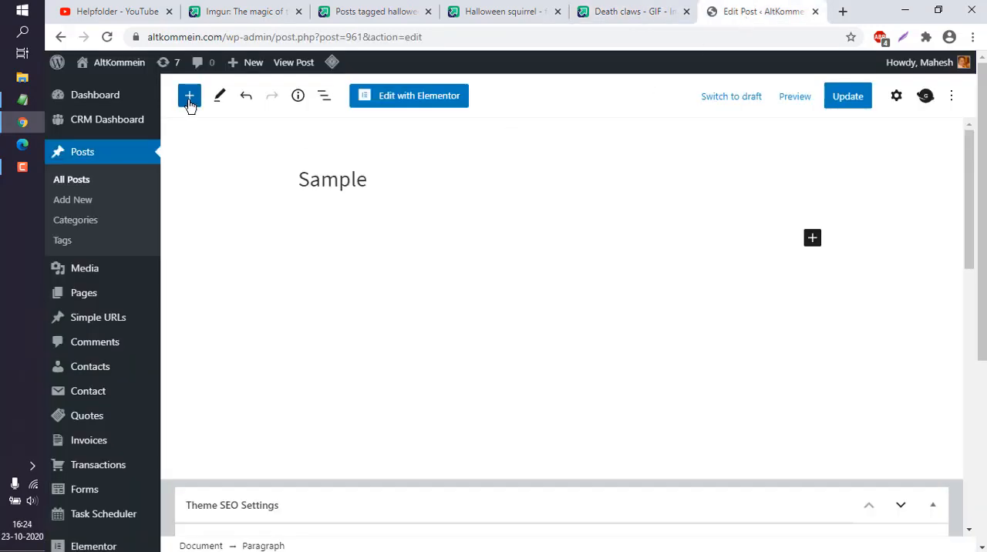
# - Add a Custom HTML block with the pasted Death claws embed code, preview it and update the post
pyautogui.click(188, 96)
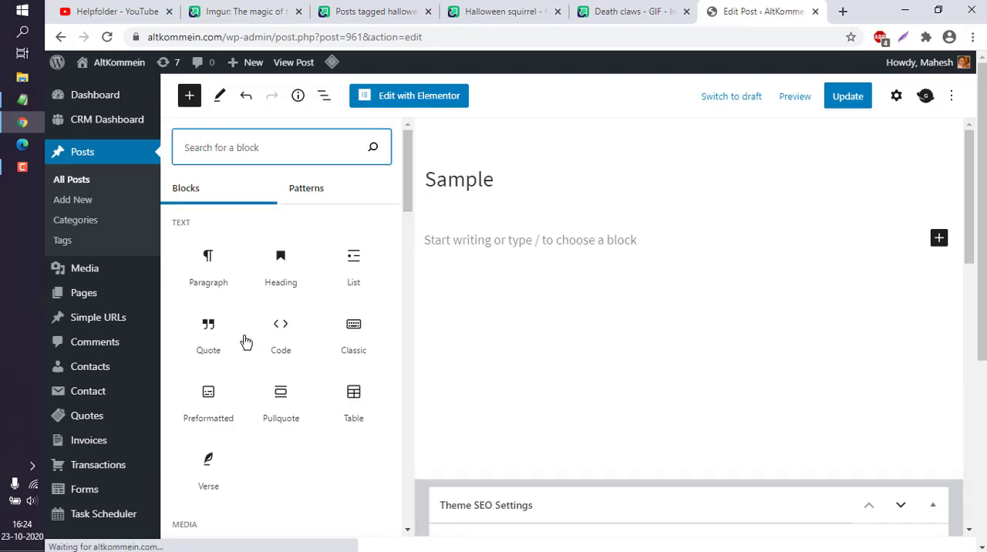
pyautogui.moveTo(281, 334)
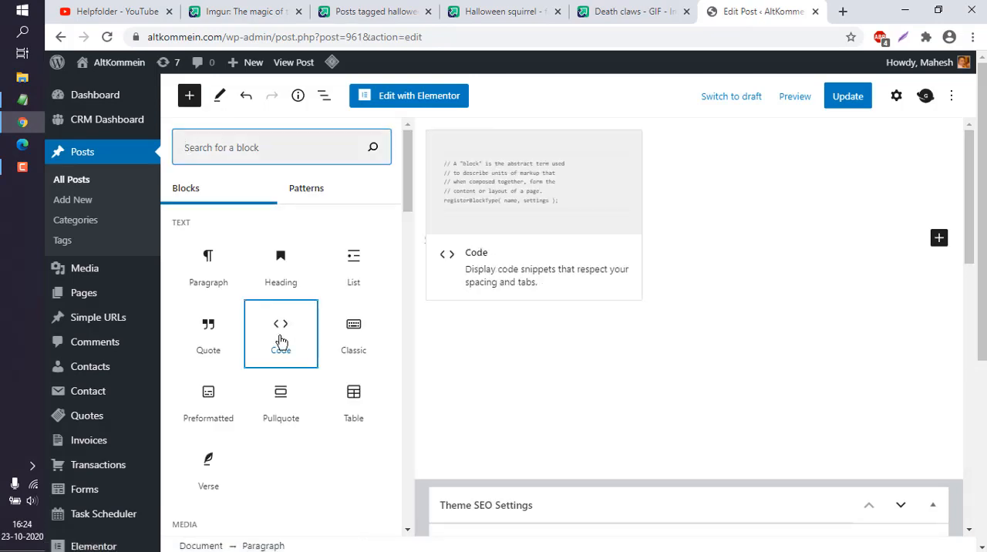
pyautogui.click(315, 204)
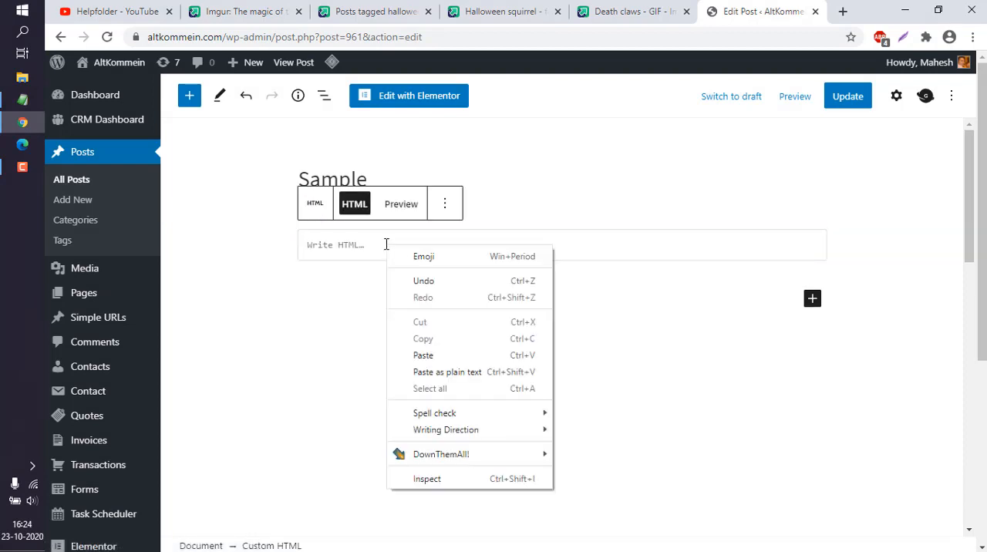
pyautogui.click(422, 355)
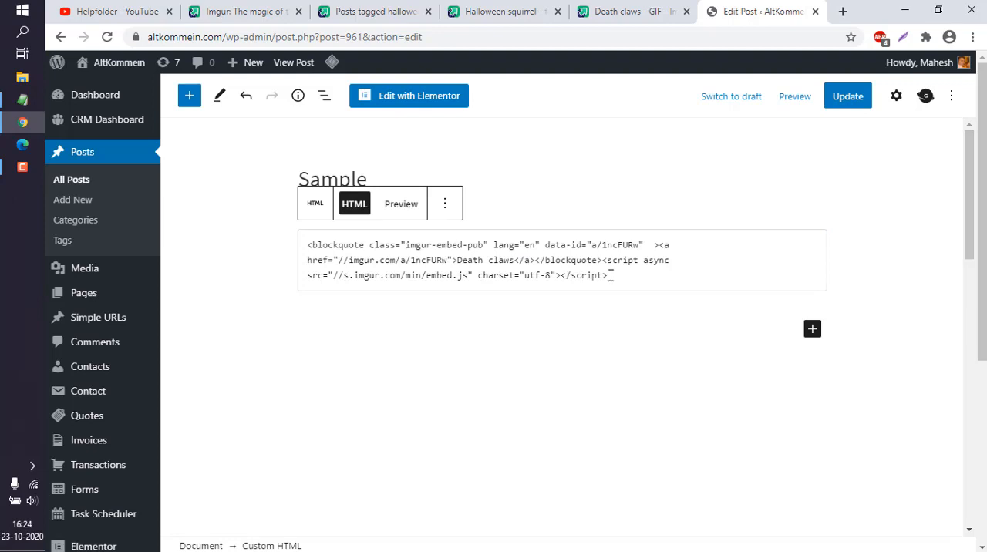
pyautogui.click(401, 204)
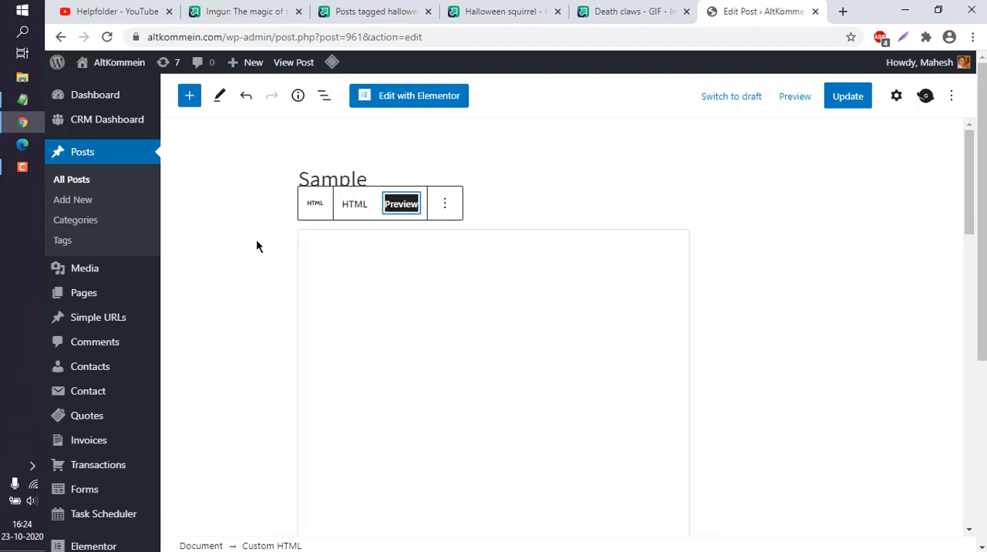
pyautogui.click(846, 96)
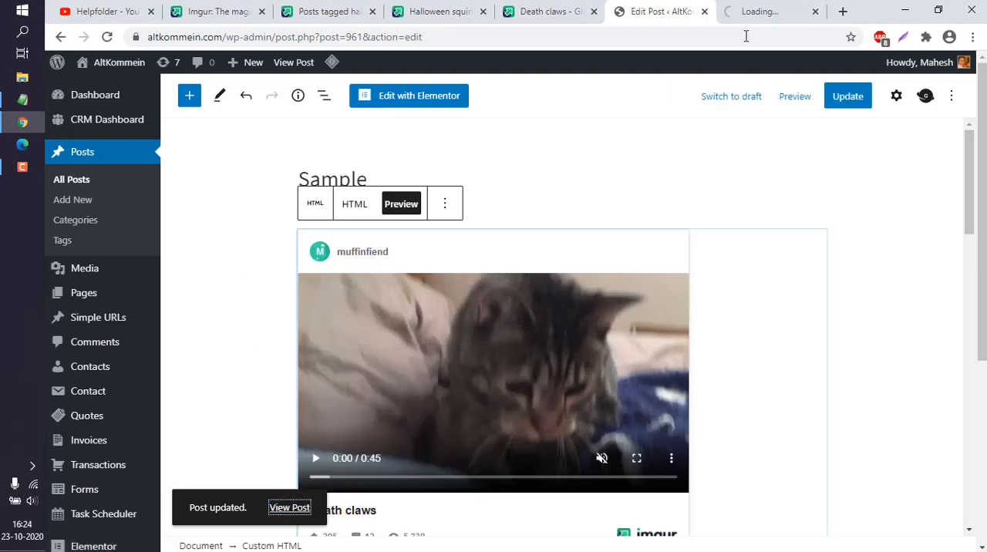
# - View the live Sample page and play the embedded Death claws video
pyautogui.click(290, 508)
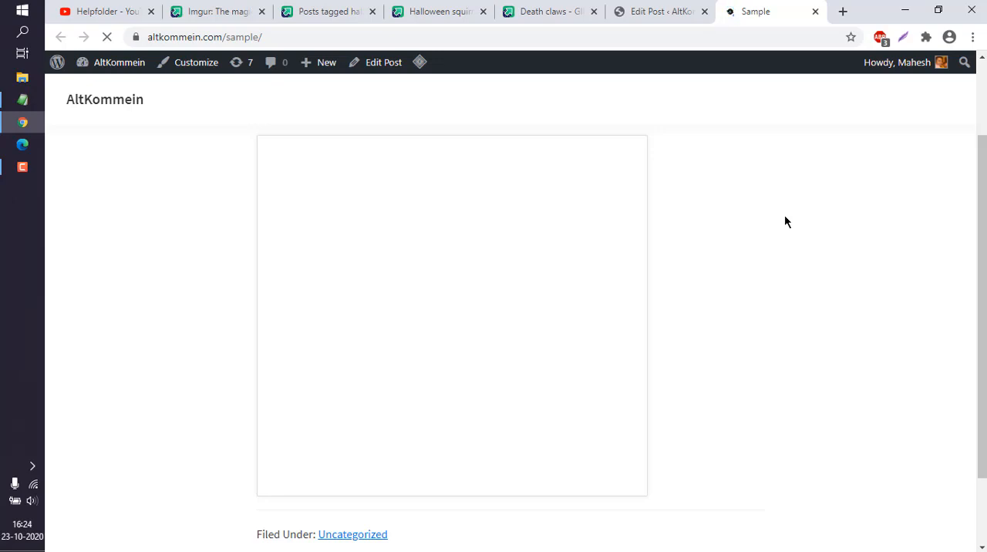
pyautogui.moveTo(523, 201)
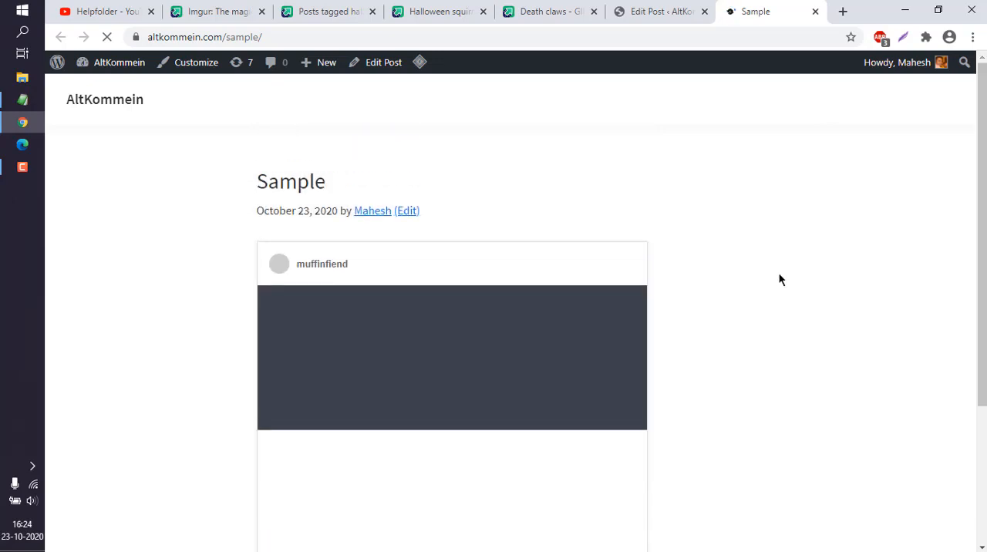
pyautogui.scroll(-3)
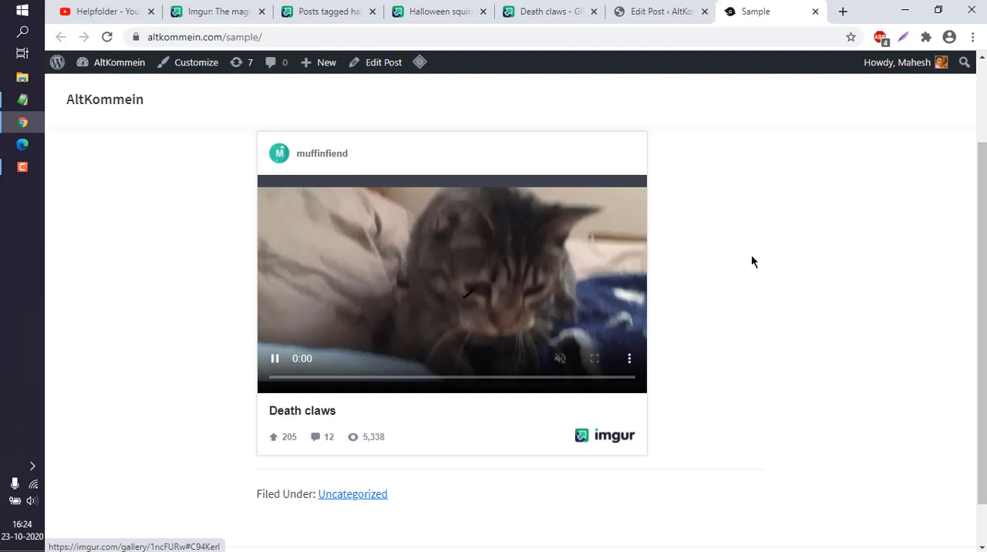
pyautogui.click(275, 358)
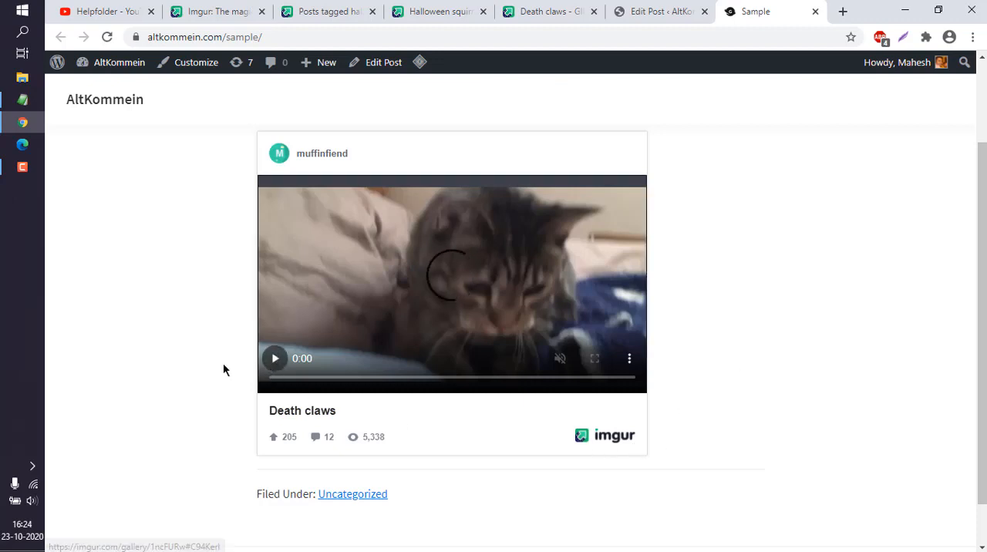